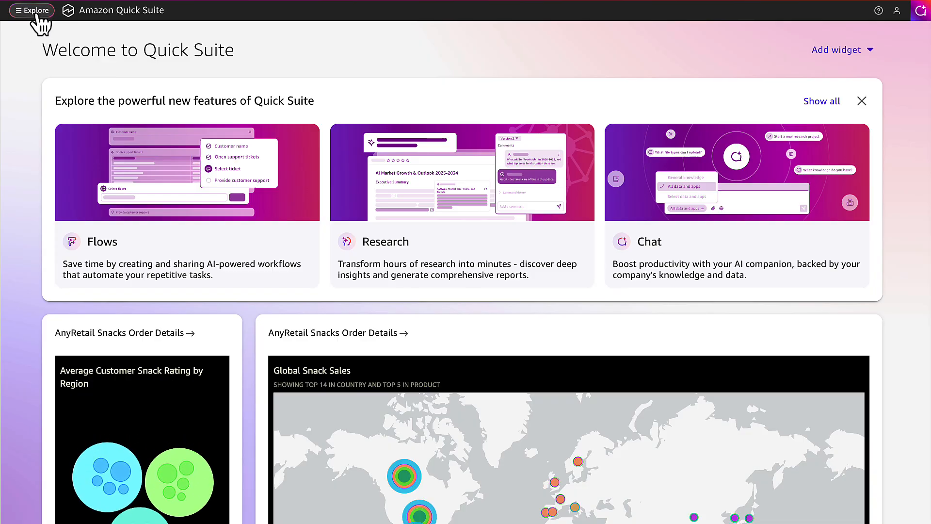
Start a new research project from the side navigation's Research entry.
{"action": "left_click", "coordinate": [31, 10]}
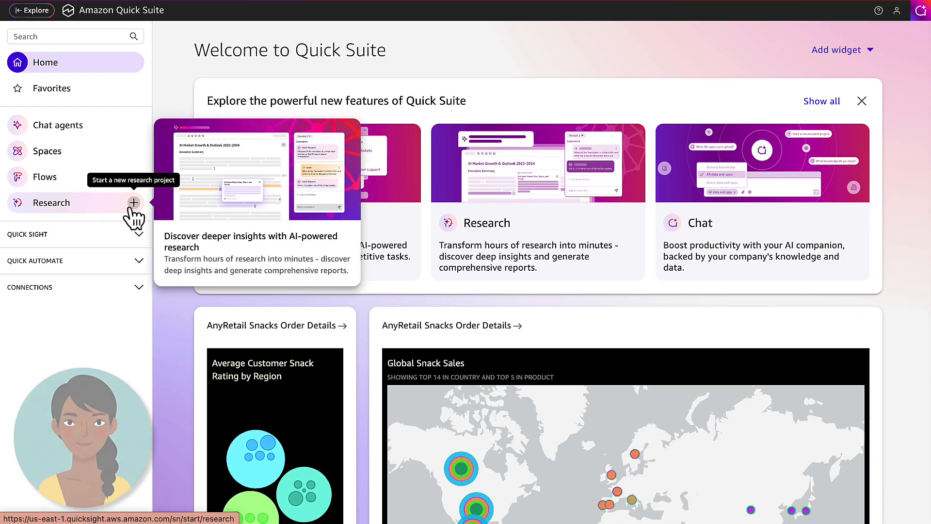
{"action": "left_click", "coordinate": [134, 203]}
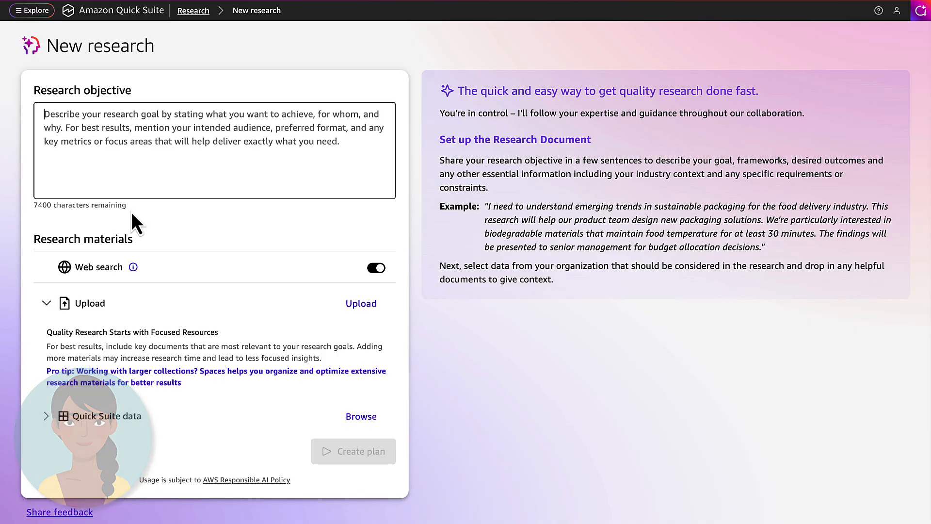
Enter the objective about expanding offerings based on sales data and product information.
{"action": "type", "text": "Based on our sales data and product information, we want to expand our offerings to add another product. Research recent health trends for kids that align with our mission and ingredient quality so that we can bring a new back to school snack for the school year."}
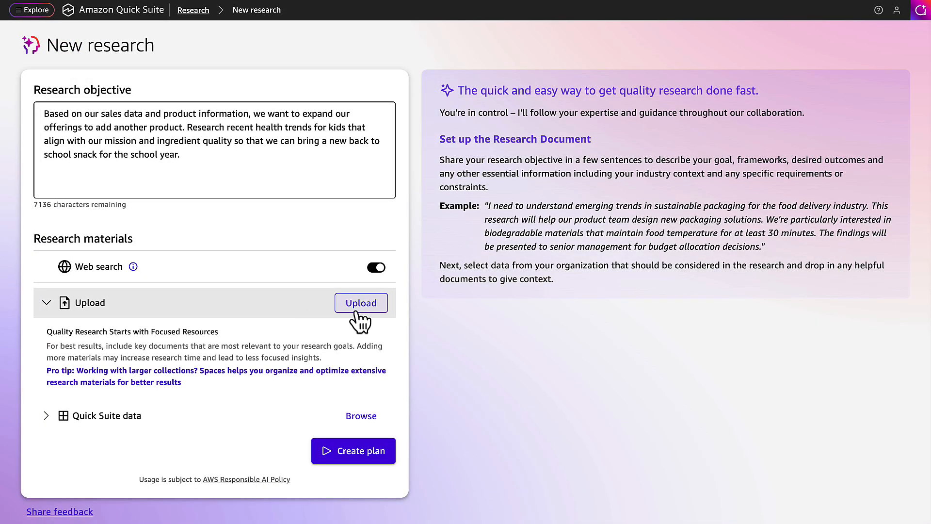
Upload the snack market trend forecast PDF and review the Quick Suite data resources.
{"action": "left_click", "coordinate": [361, 303]}
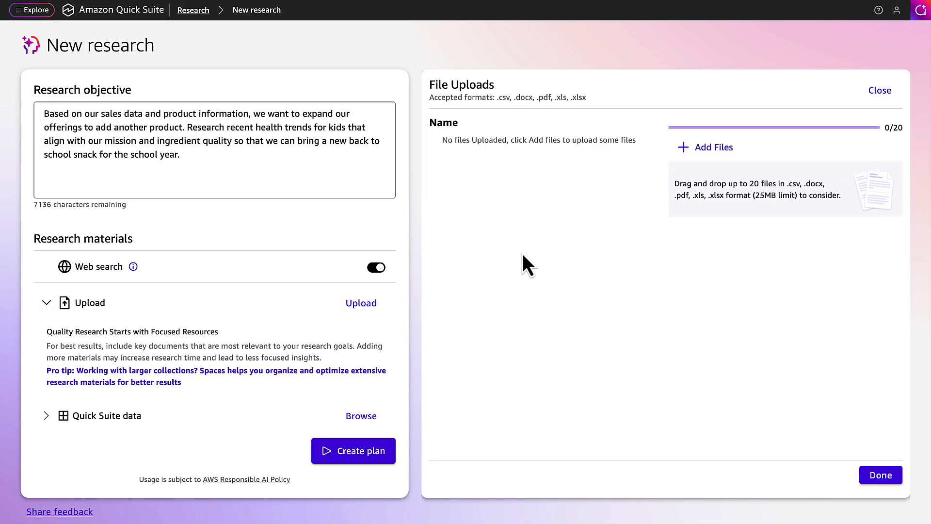
{"action": "left_click", "coordinate": [712, 147]}
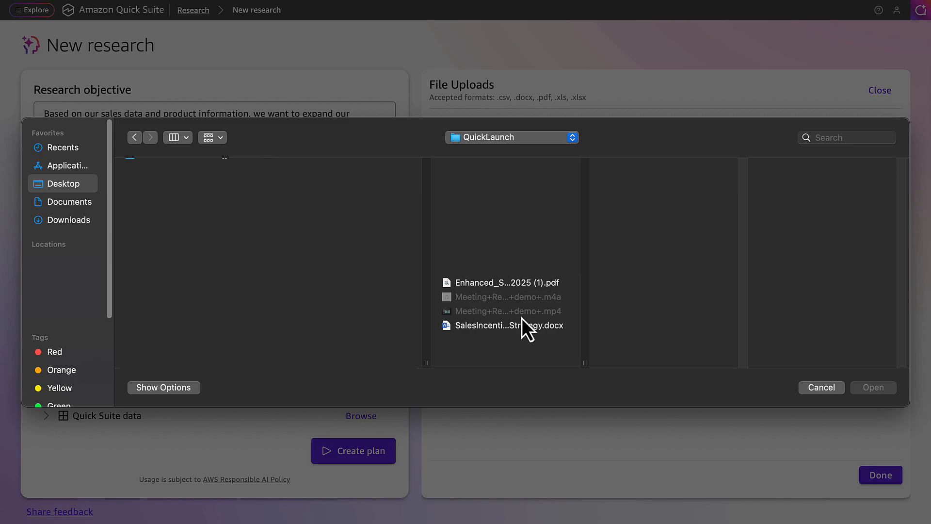
{"action": "left_click", "coordinate": [506, 282]}
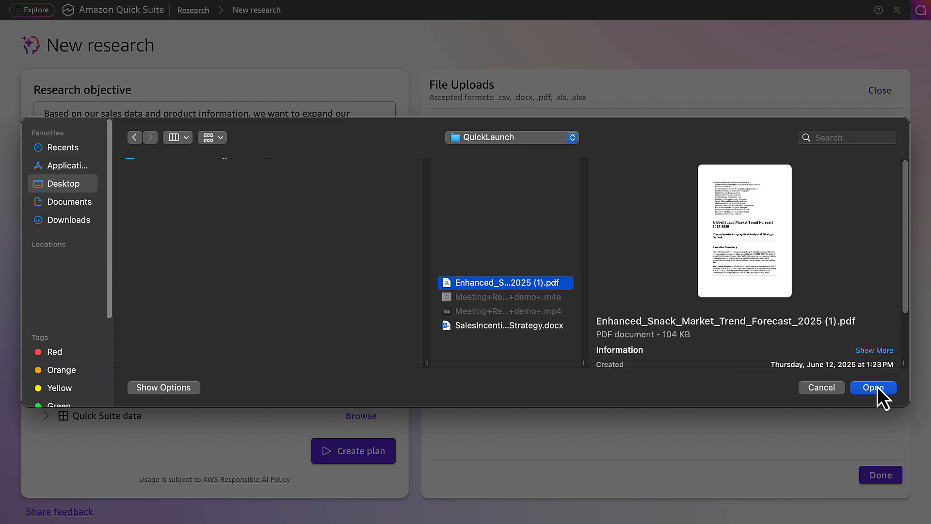
{"action": "left_click", "coordinate": [873, 387]}
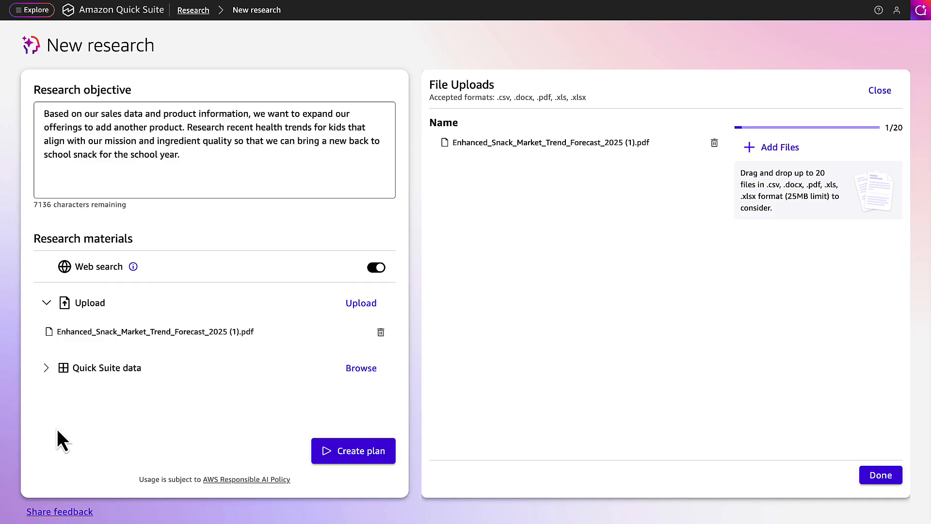
{"action": "left_click", "coordinate": [361, 368]}
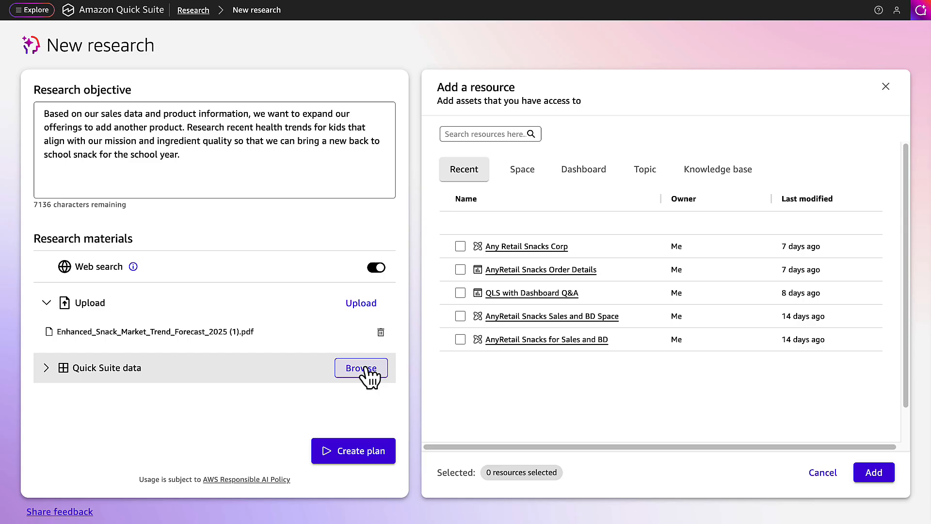
{"action": "left_click", "coordinate": [872, 472]}
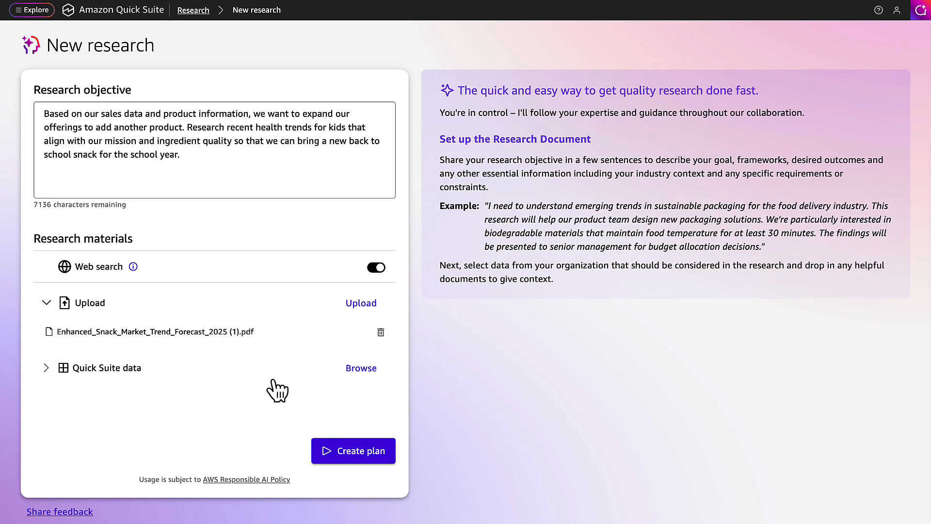
Create the research plan, review its sections, and rename it 'back to school snacks product research'.
{"action": "left_click", "coordinate": [353, 450]}
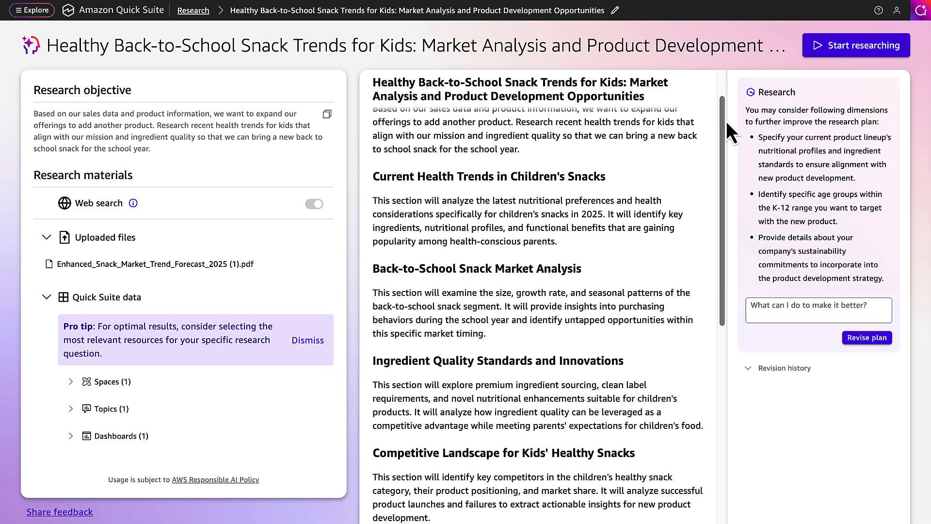
{"action": "scroll", "scroll_direction": "down", "scroll_amount": 3}
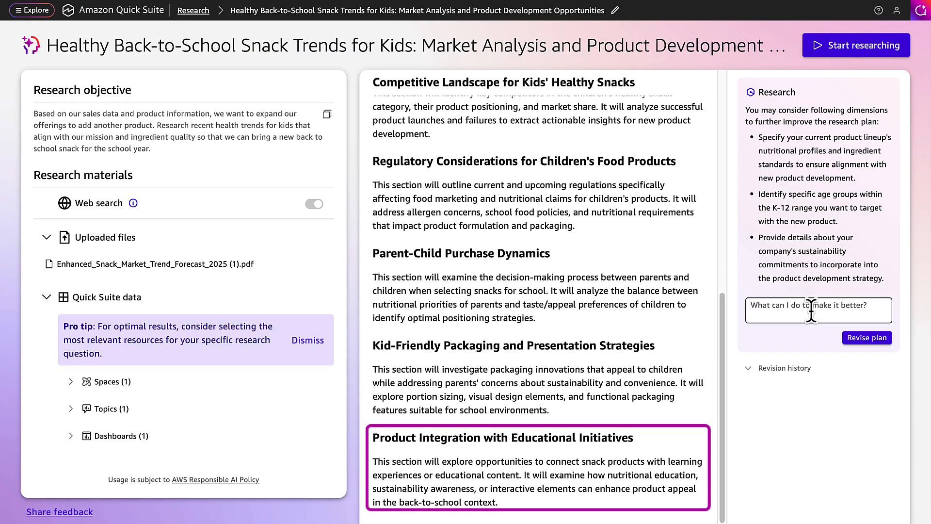
{"action": "left_click", "coordinate": [866, 337]}
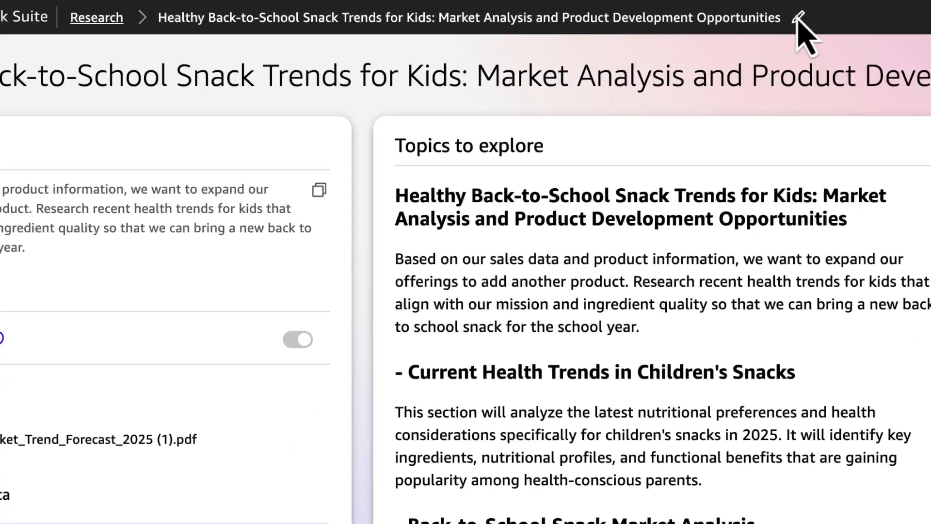
{"action": "left_click", "coordinate": [800, 17]}
{"action": "type", "text": "back to school snacks product research"}
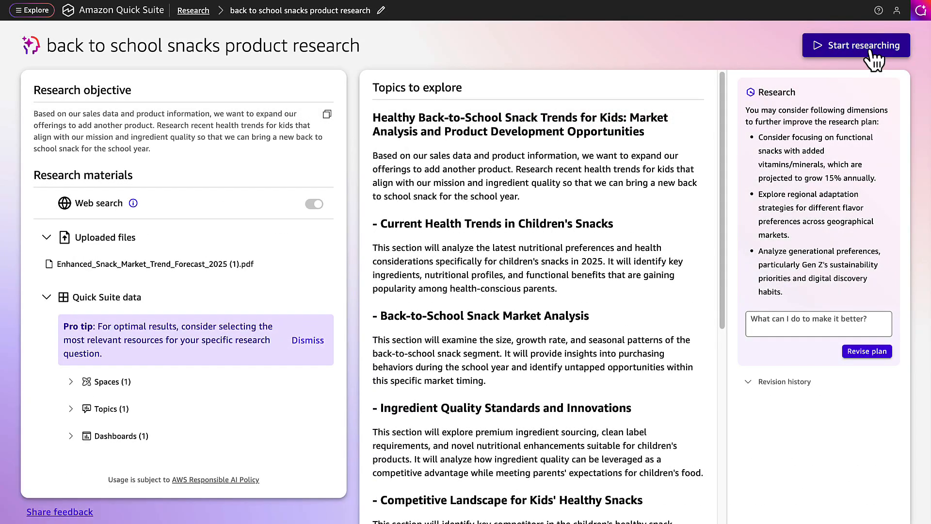
Start researching and read through Version 1's topics, insights, charts and sources.
{"action": "left_click", "coordinate": [855, 45]}
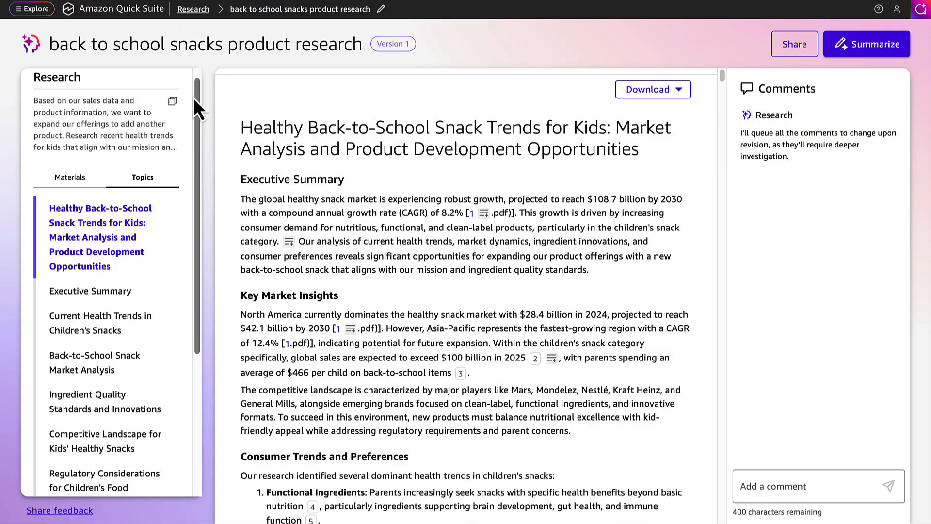
{"action": "scroll", "scroll_direction": "down", "scroll_amount": 3}
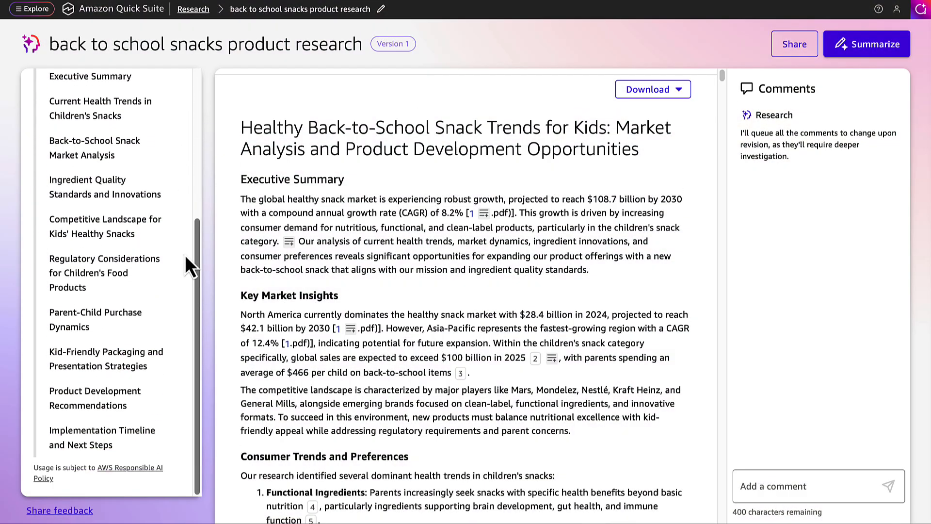
{"action": "scroll", "scroll_direction": "down", "scroll_amount": 3}
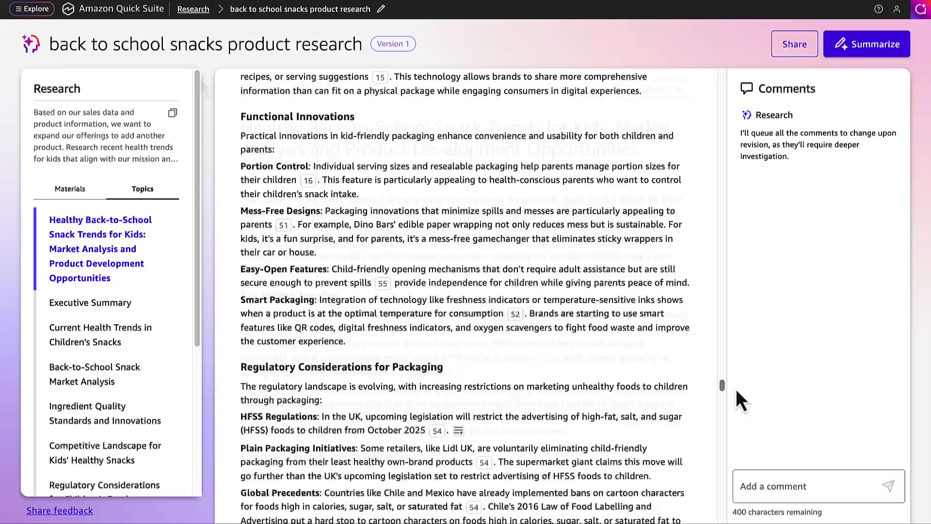
{"action": "scroll", "scroll_direction": "down", "scroll_amount": 3}
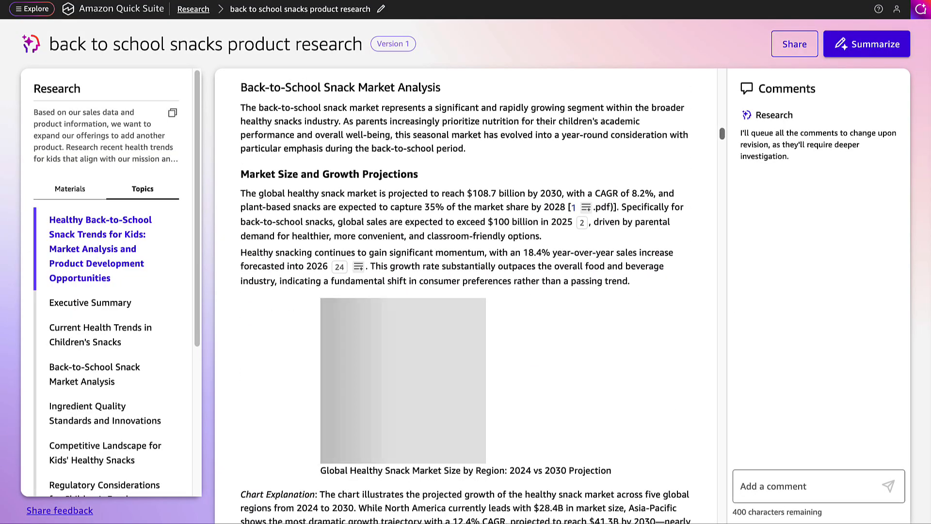
{"action": "scroll", "scroll_direction": "down", "scroll_amount": 3}
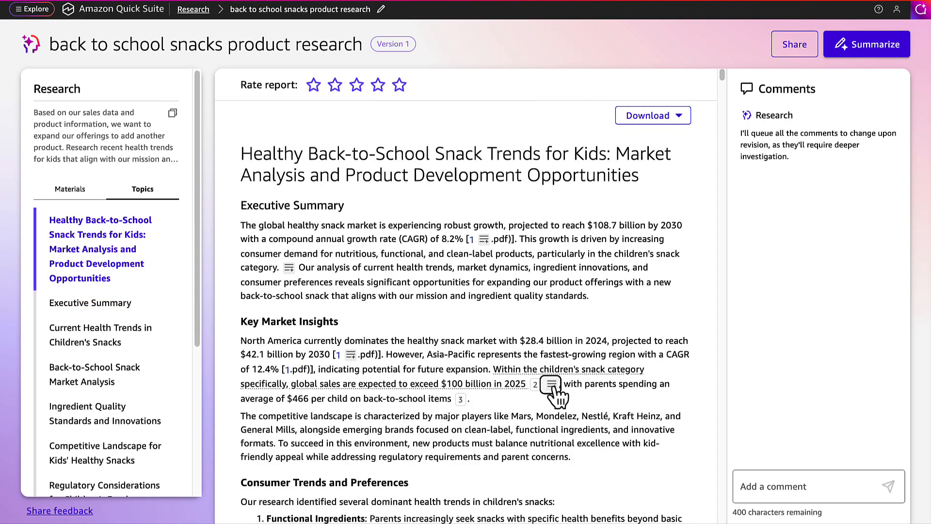
Review the source evidence behind the $100 billion sales claim, then dismiss it.
{"action": "left_click", "coordinate": [547, 384]}
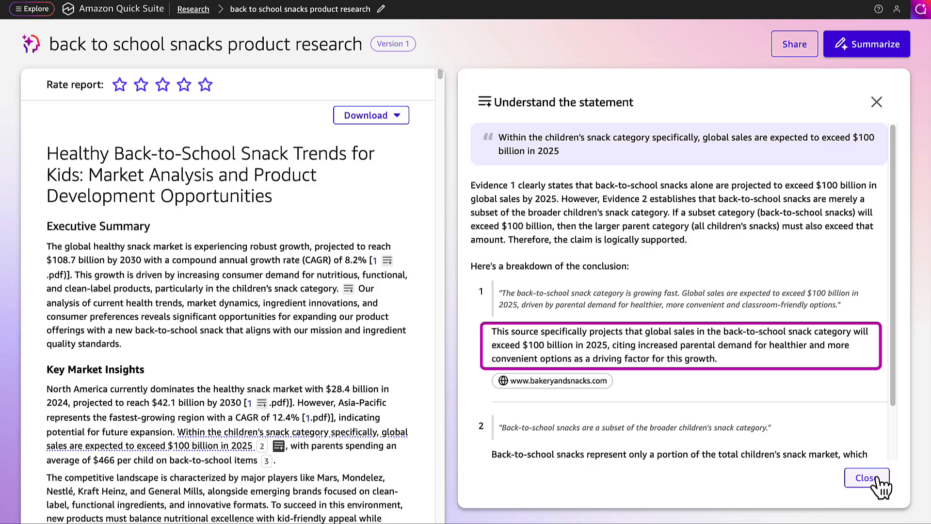
{"action": "left_click", "coordinate": [865, 477]}
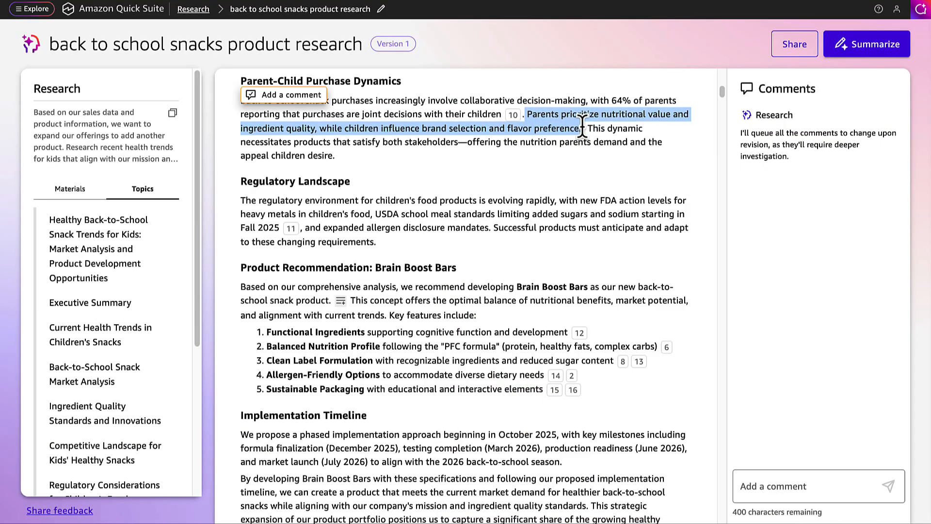
Post the comment to focus on the veggie puff suggestion for kids' daily dose, then create version 2.
{"action": "left_click", "coordinate": [285, 95]}
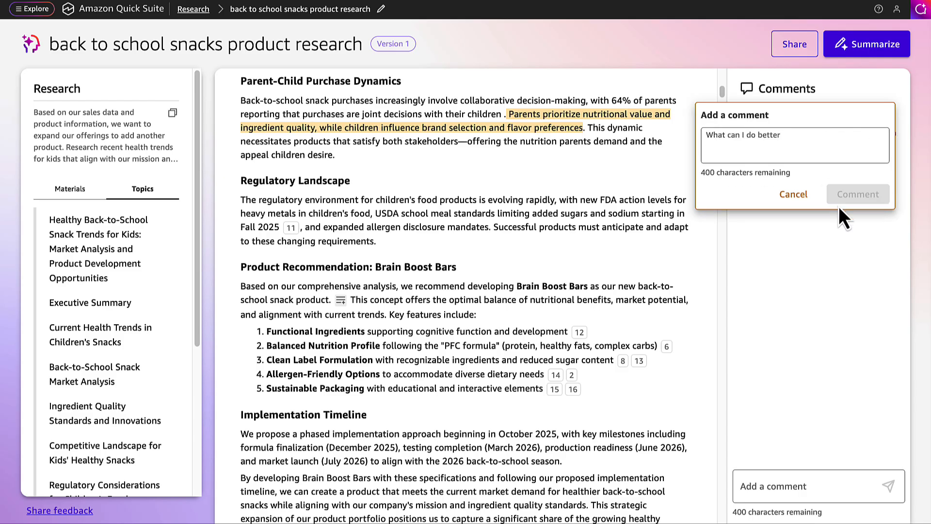
{"action": "left_click", "coordinate": [857, 194]}
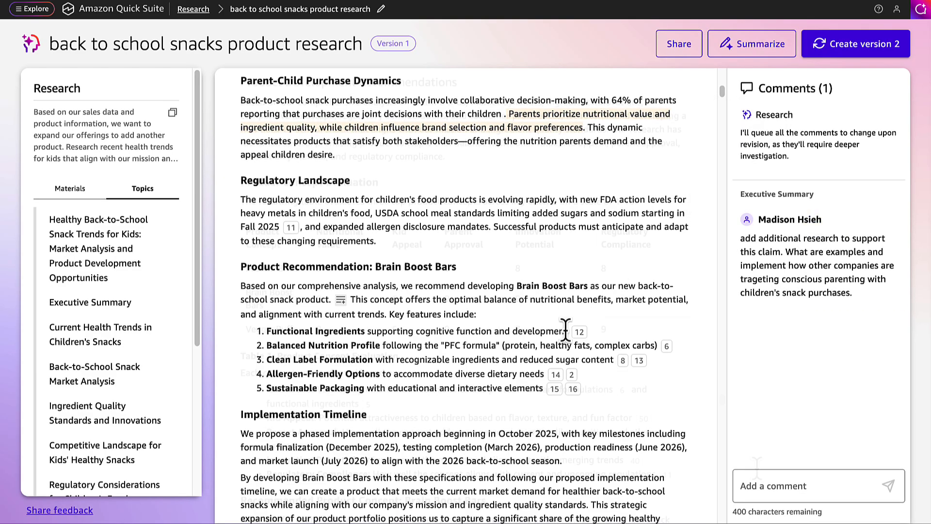
{"action": "type", "text": "focus on the veggie puff suggestion, we want to target getting kids their daily dose of viatmins with a fun snack"}
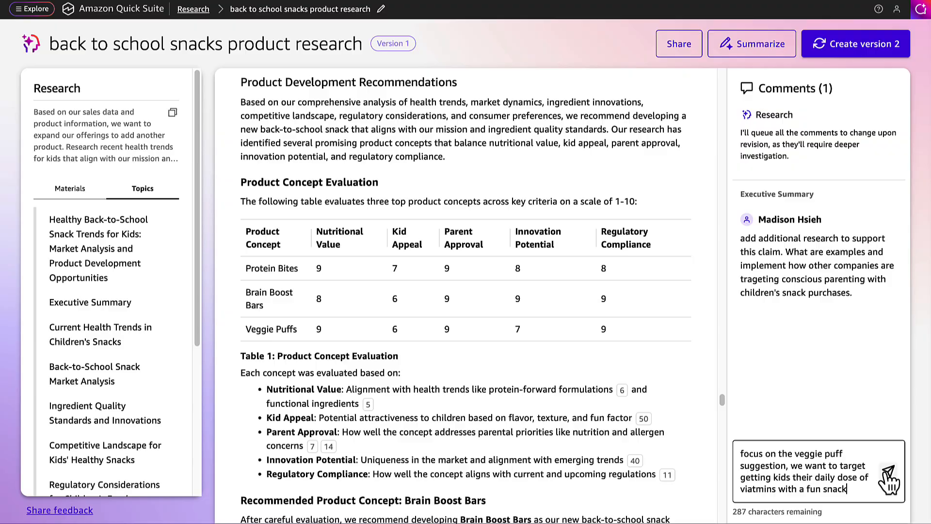
{"action": "left_click", "coordinate": [889, 485]}
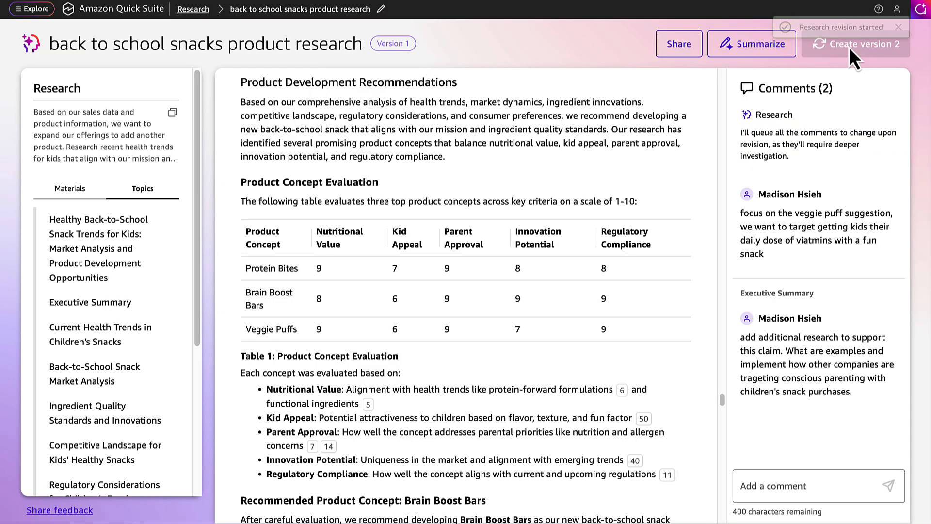
{"action": "left_click", "coordinate": [855, 44]}
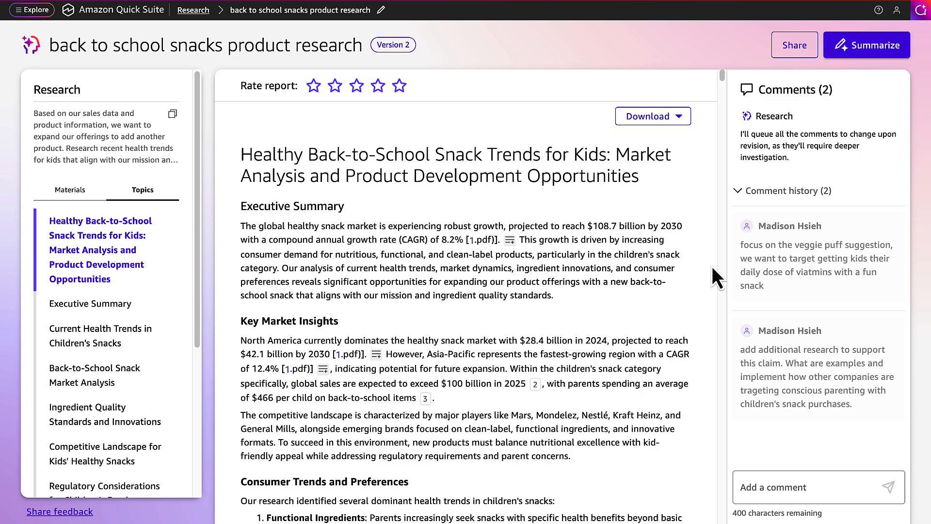
Summarize the revised report using the Executive summary preset.
{"action": "left_click", "coordinate": [866, 45]}
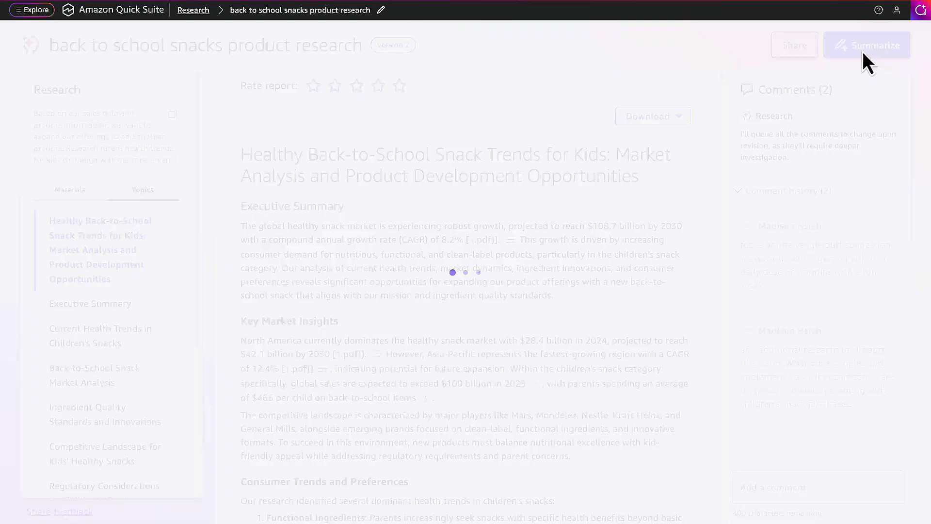
{"action": "left_click", "coordinate": [866, 44]}
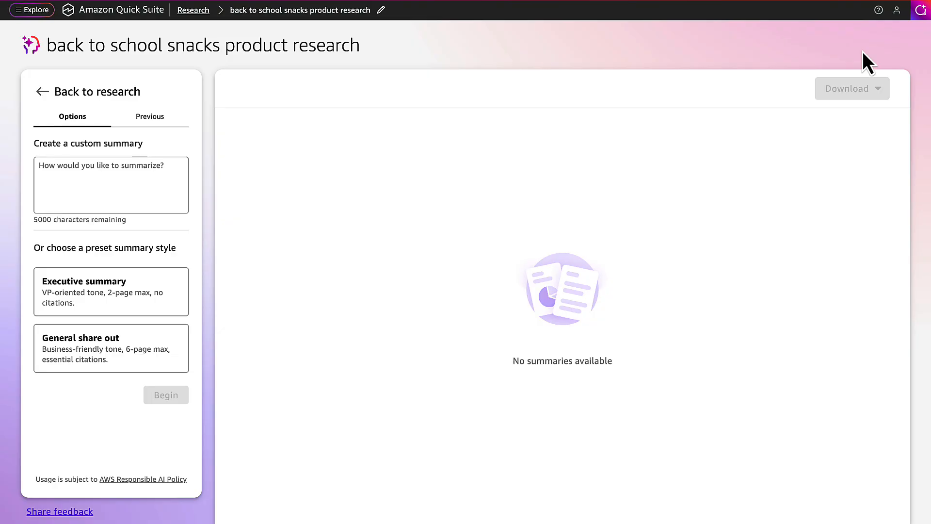
{"action": "left_click", "coordinate": [111, 292]}
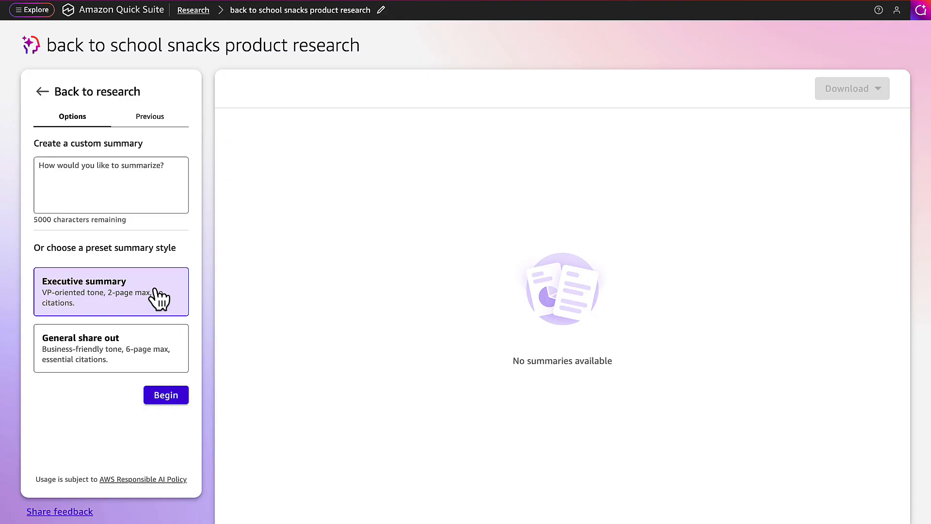
{"action": "left_click", "coordinate": [166, 394]}
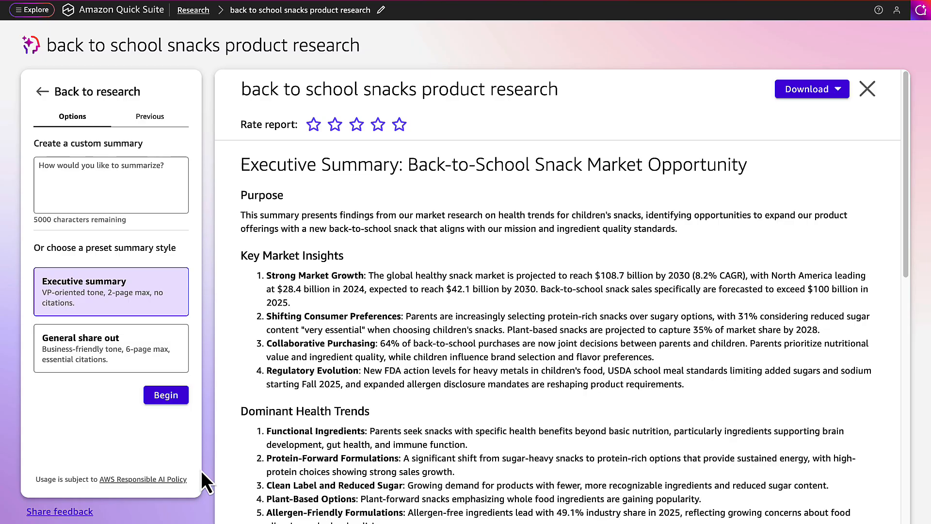
Read the summary to its Vitamin-Rich Veggie Puffs recommendation and download it as Word.
{"action": "scroll", "scroll_direction": "down", "scroll_amount": 3}
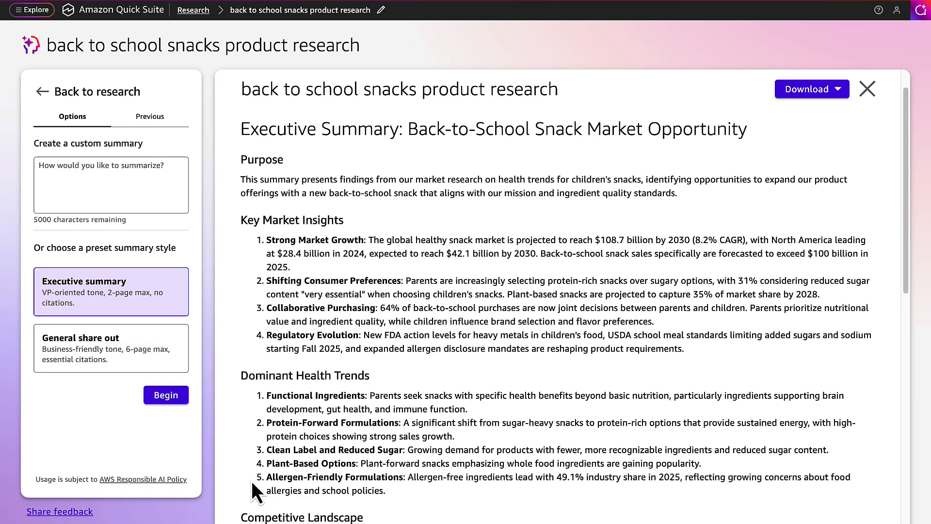
{"action": "scroll", "scroll_direction": "down", "scroll_amount": 3}
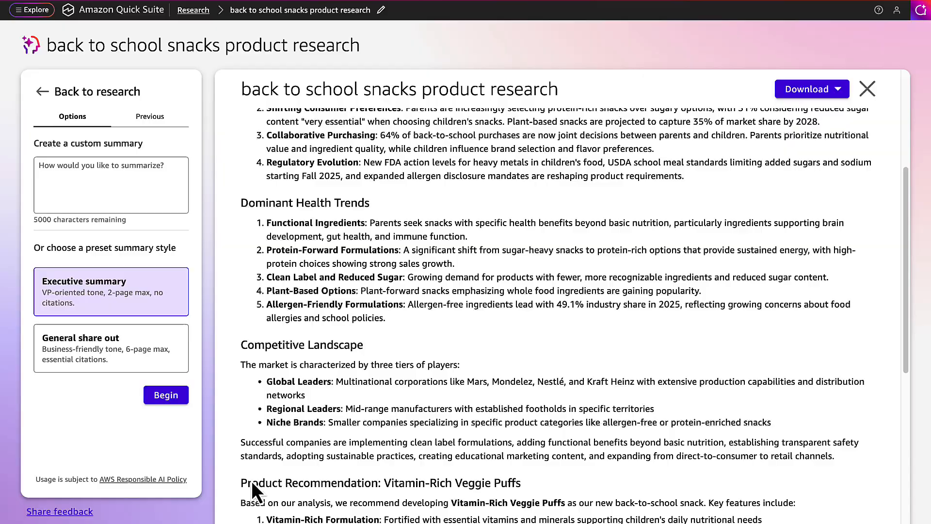
{"action": "scroll", "scroll_direction": "down", "scroll_amount": 3}
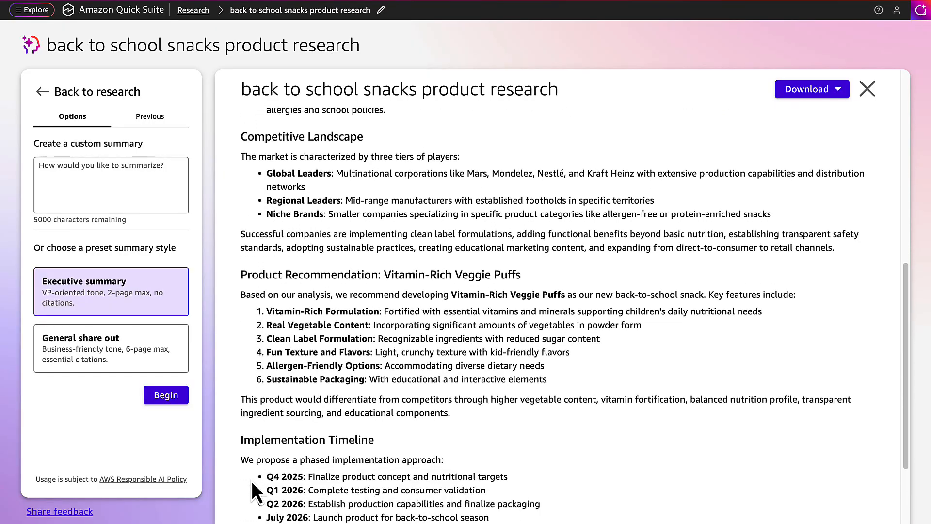
{"action": "scroll", "scroll_direction": "down", "scroll_amount": 3}
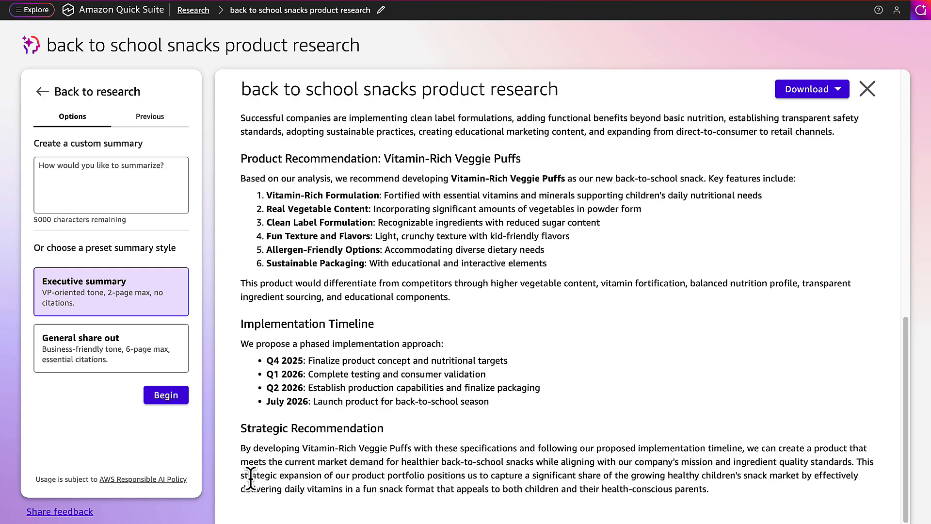
{"action": "mouse_move", "coordinate": [804, 116]}
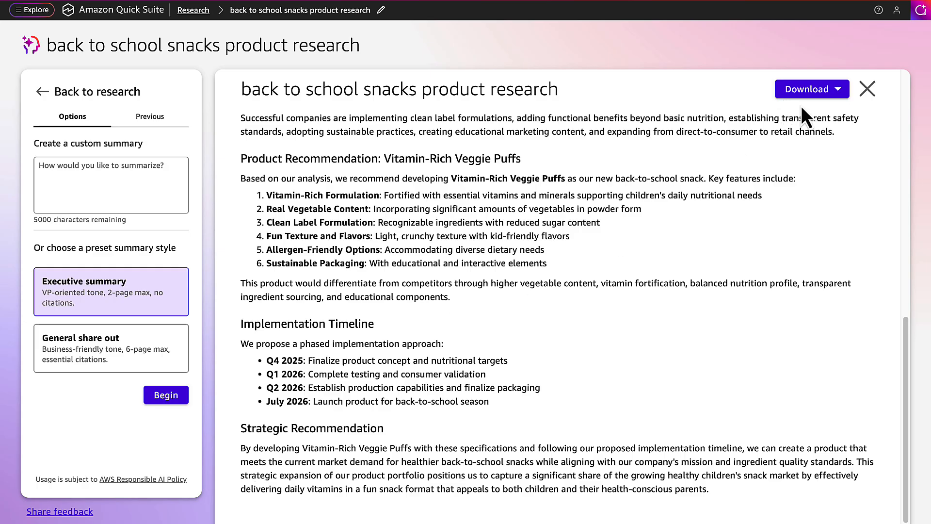
{"action": "left_click", "coordinate": [811, 89]}
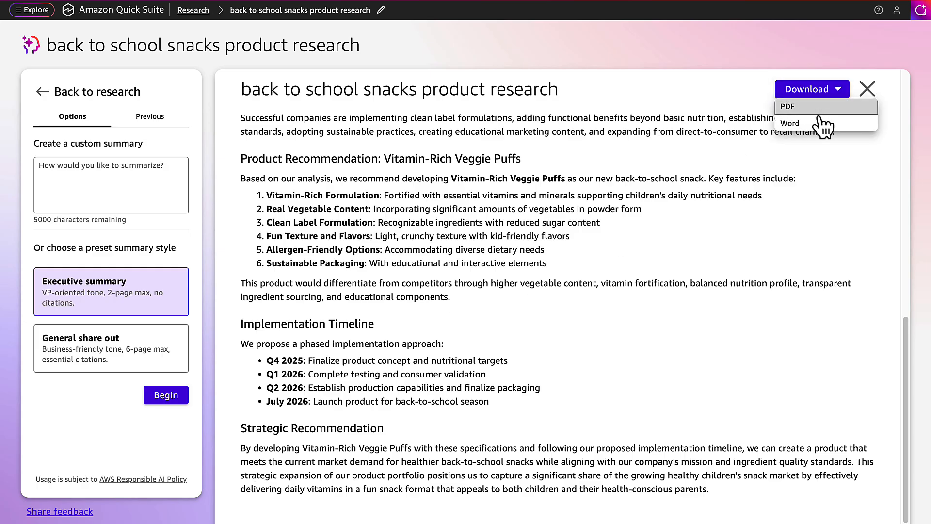
{"action": "left_click", "coordinate": [789, 123]}
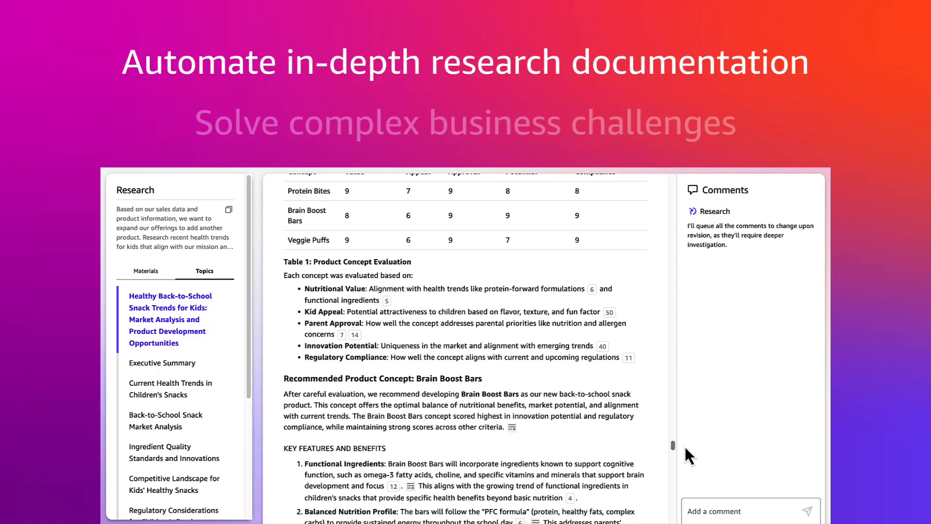
{"action": "scroll", "scroll_direction": "down", "scroll_amount": 3}
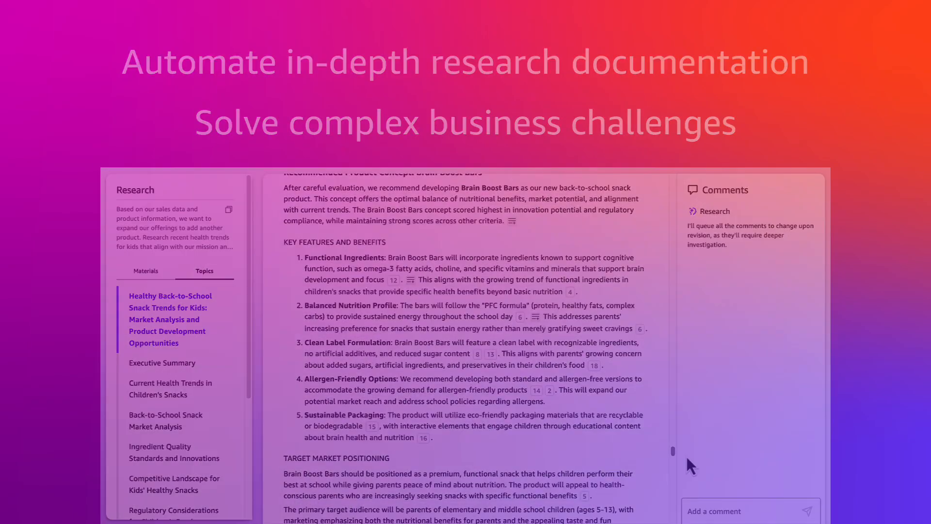